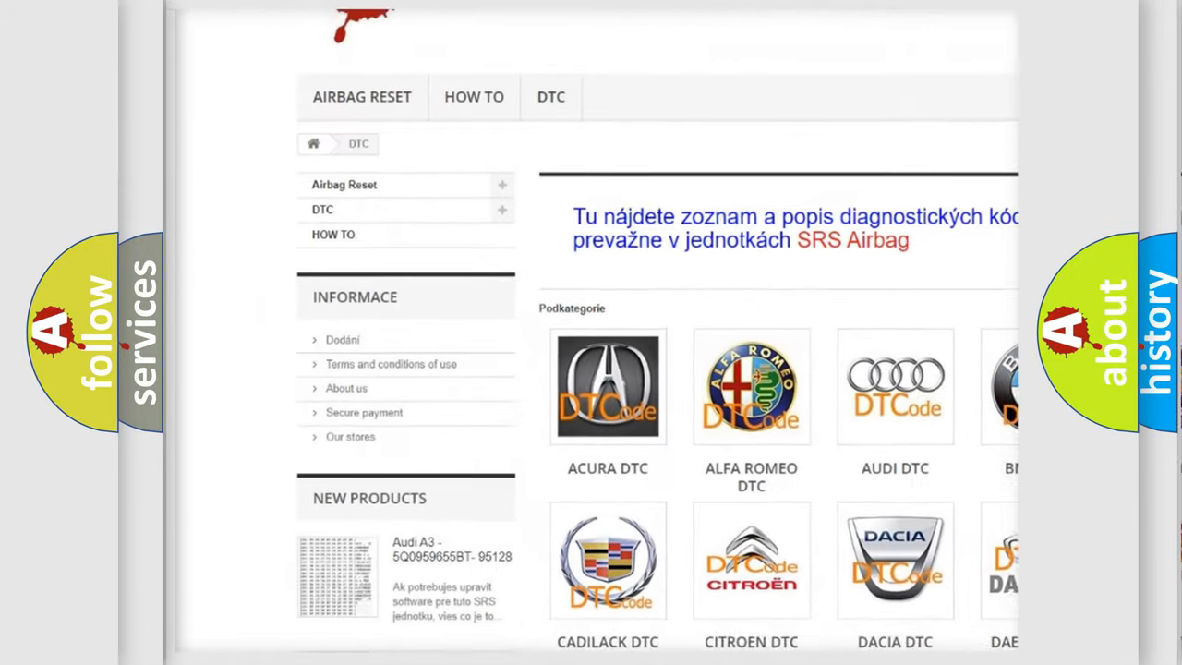
pyautogui.scroll(-3)
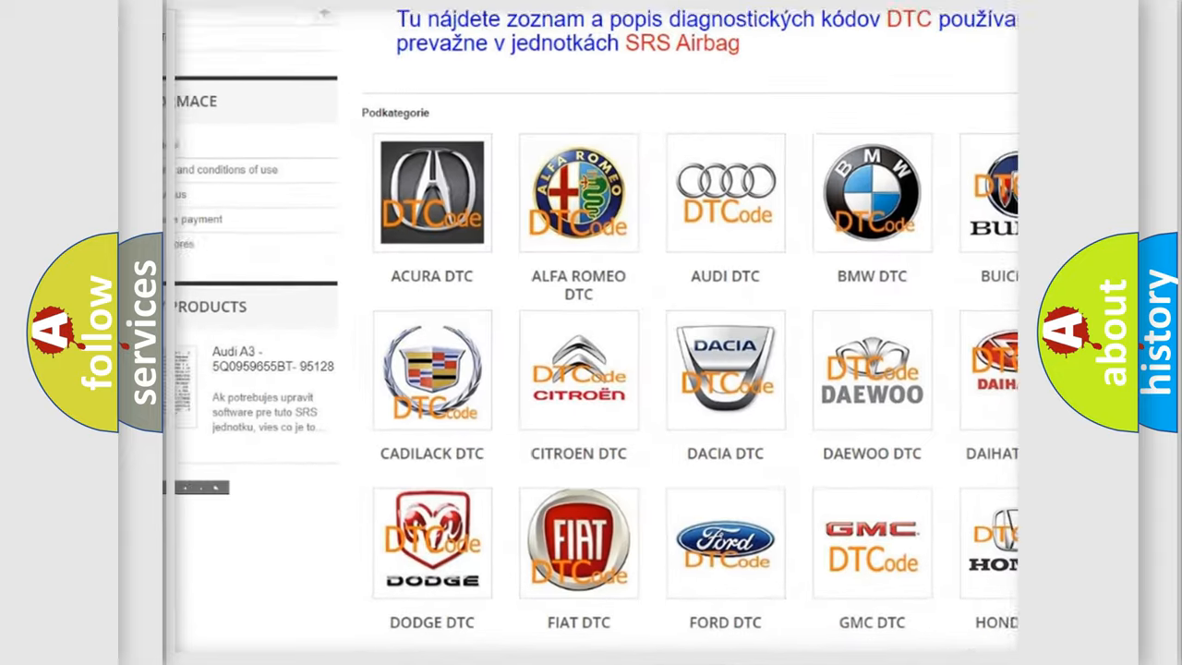
pyautogui.scroll(-3)
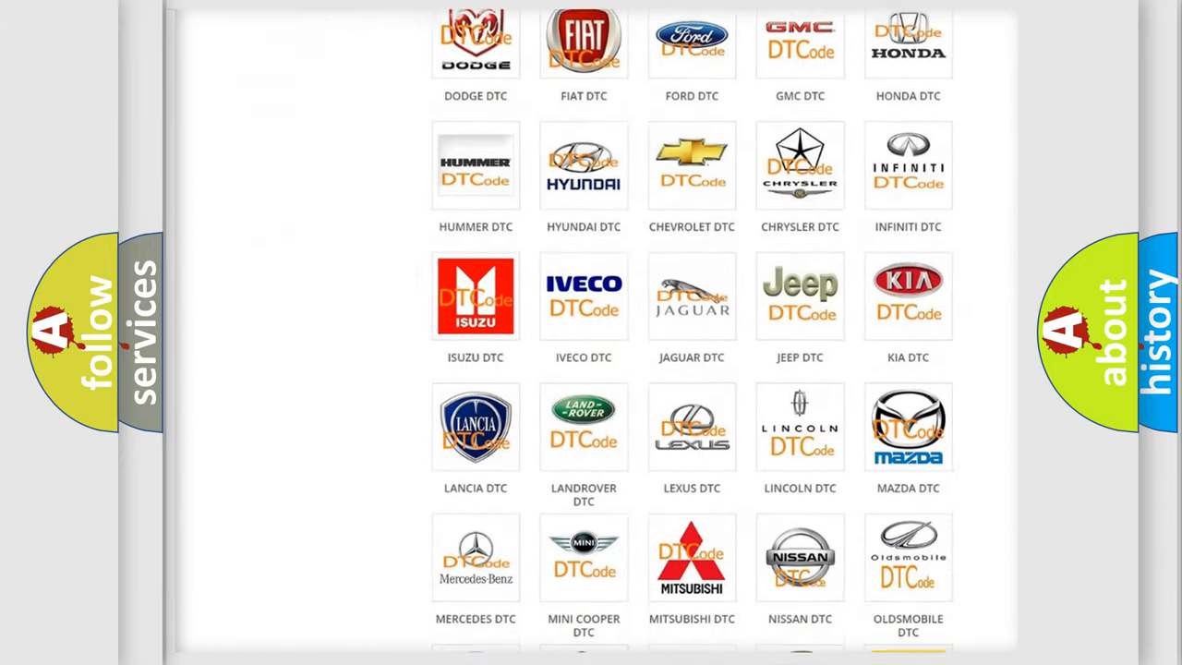
pyautogui.scroll(-3)
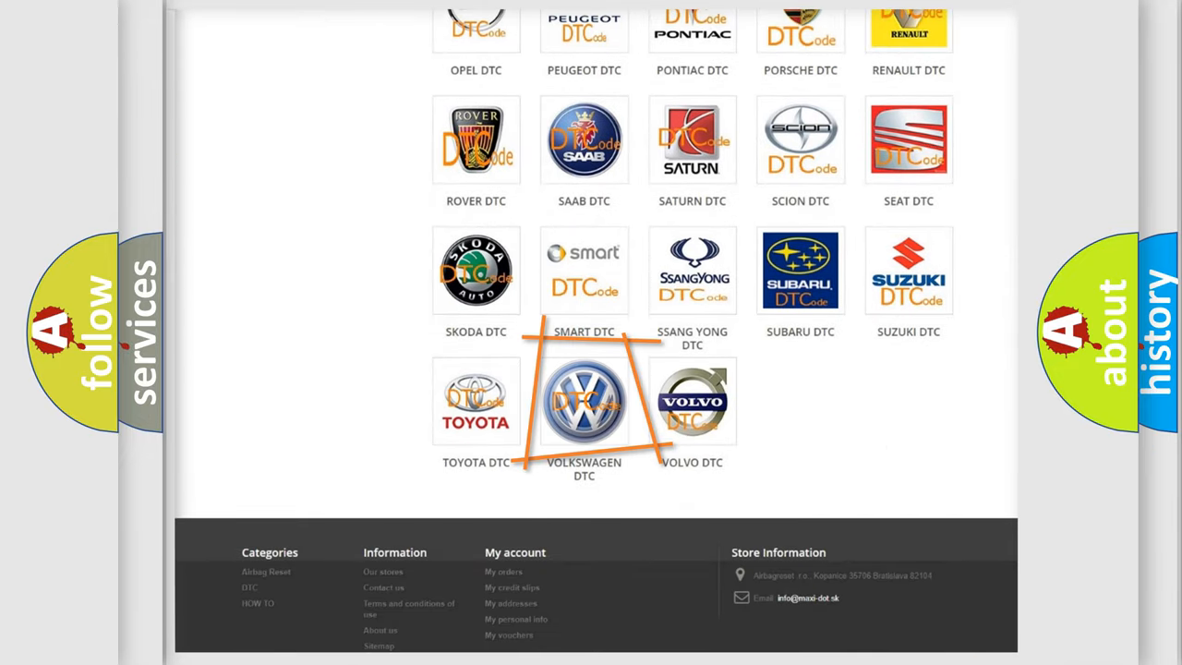